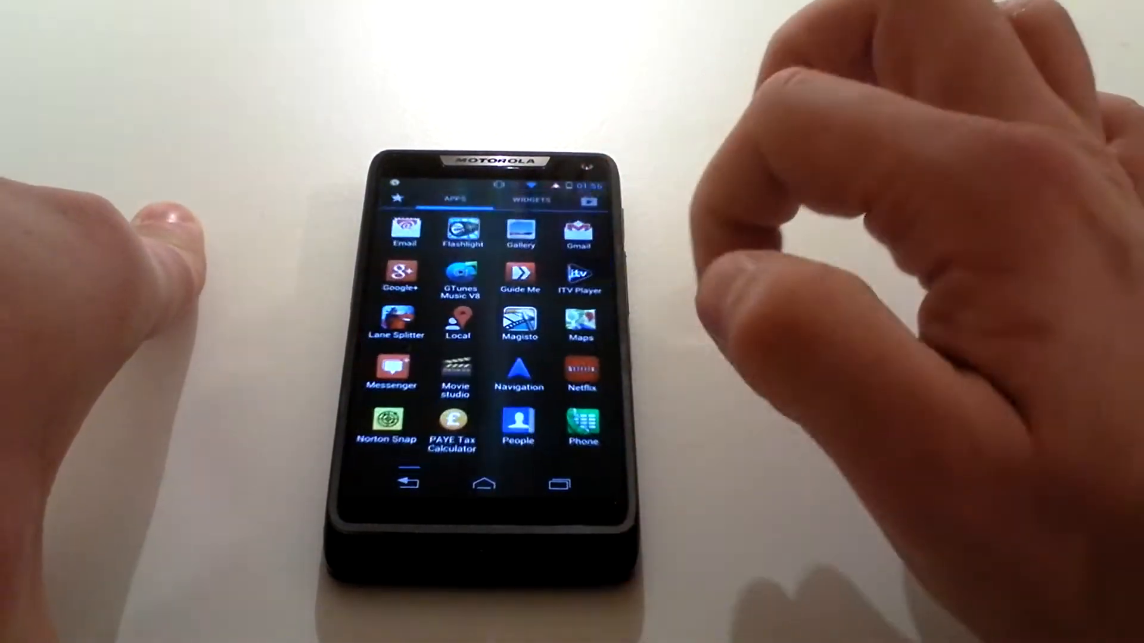
# - Swipe the app drawer to the page listing Play Books, Settings, Sky News and YouTube
pyautogui.hscroll(-3)
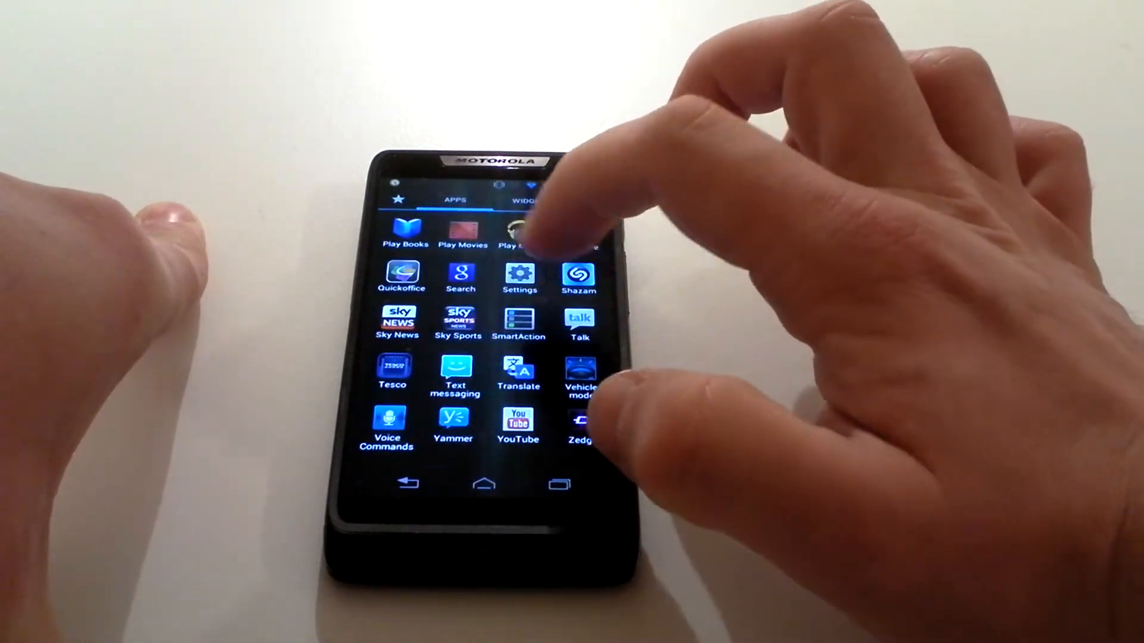
# - Launch Settings from the app drawer to reach the Apps list of downloaded apps
pyautogui.click(519, 275)
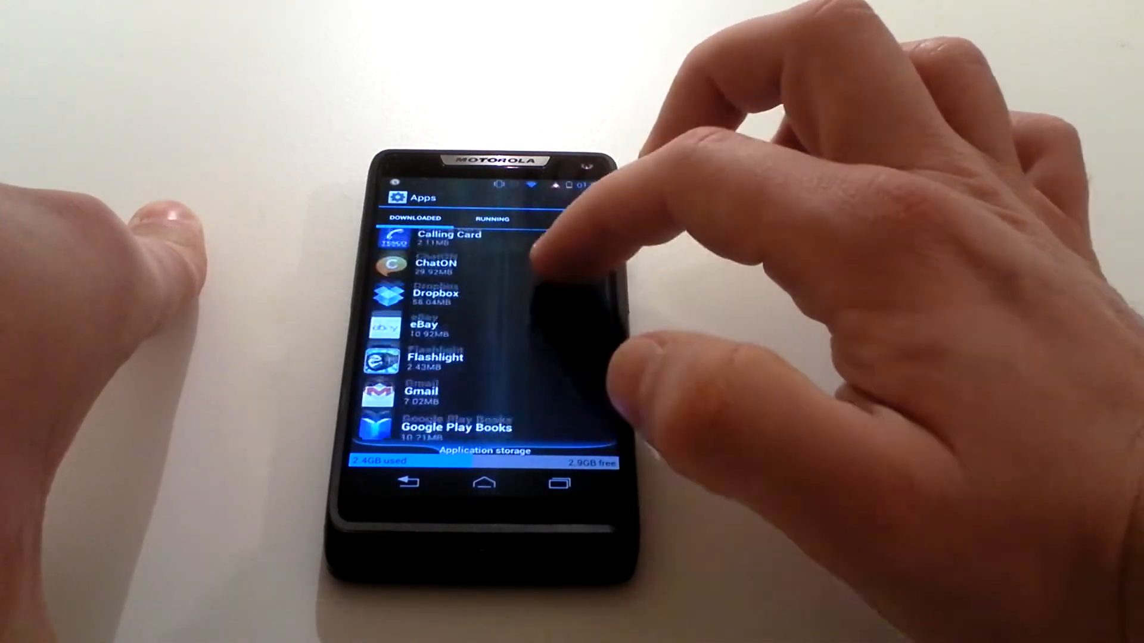
pyautogui.click(436, 357)
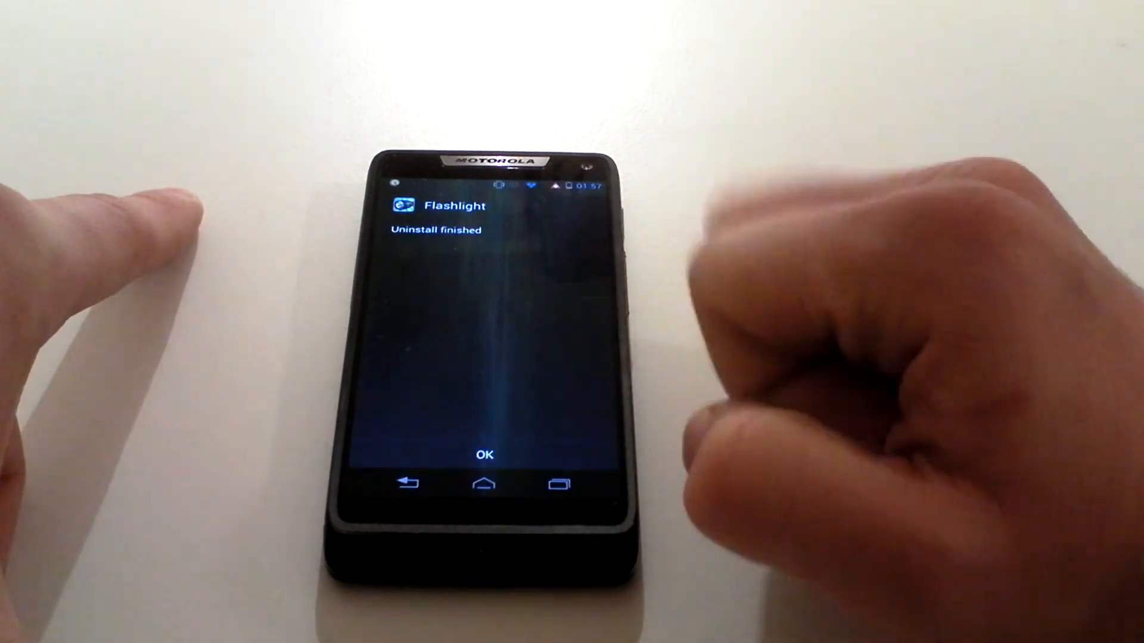
# - Confirm OK on the 'Uninstall finished' notice, returning to the apps list without Flashlight
pyautogui.click(483, 454)
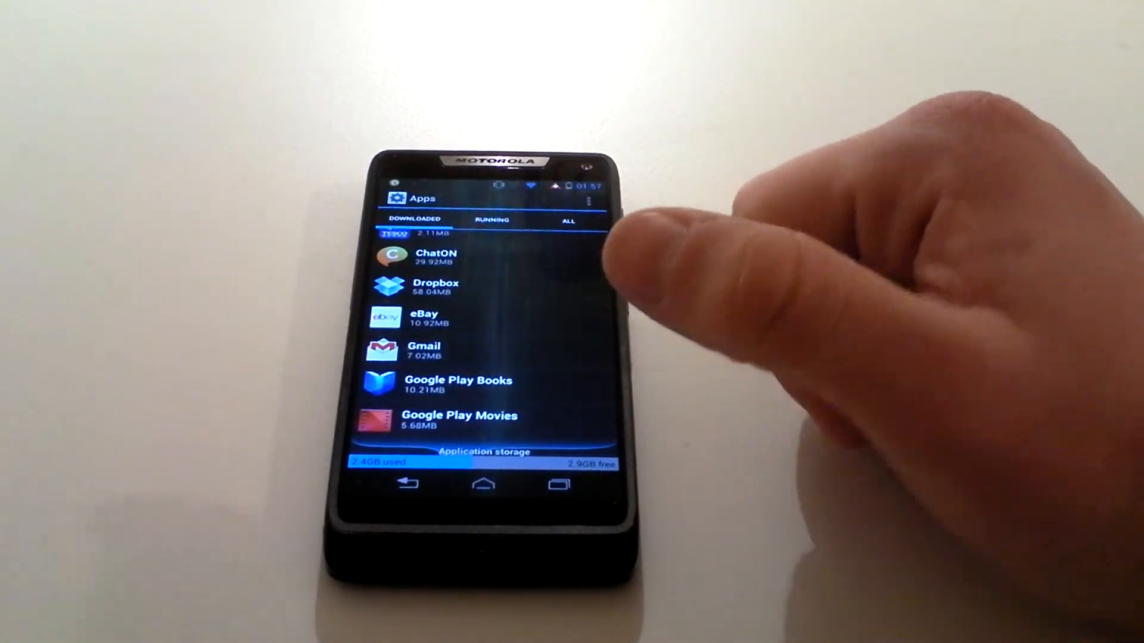